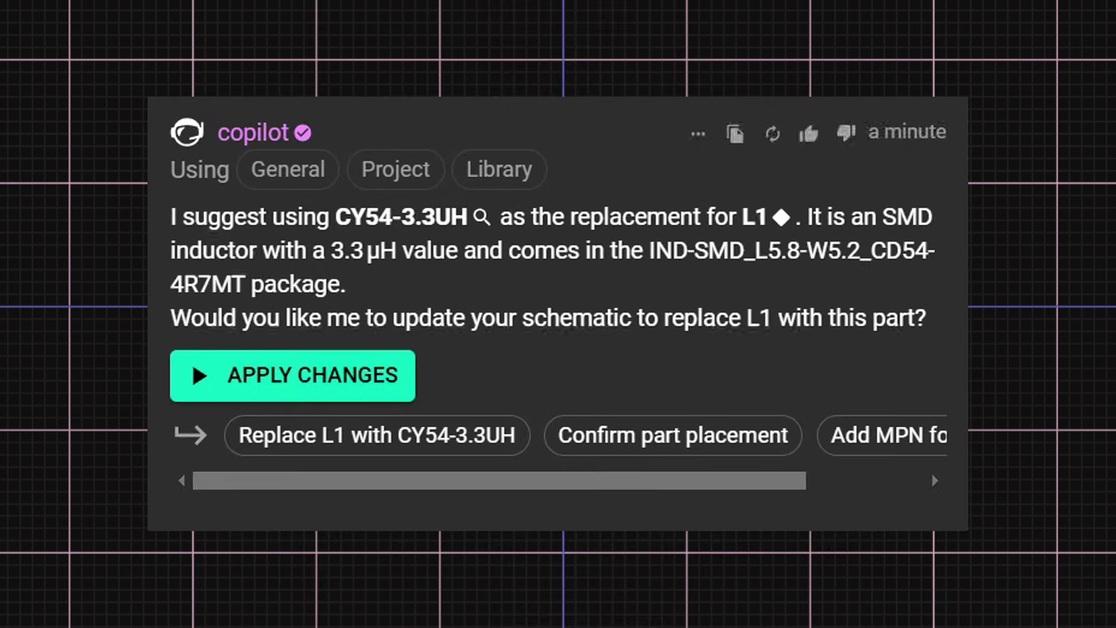
- Show the Copilot welcome prompts beside the empty schematic of the new project
{"action": "left_click", "coordinate": [291, 376]}
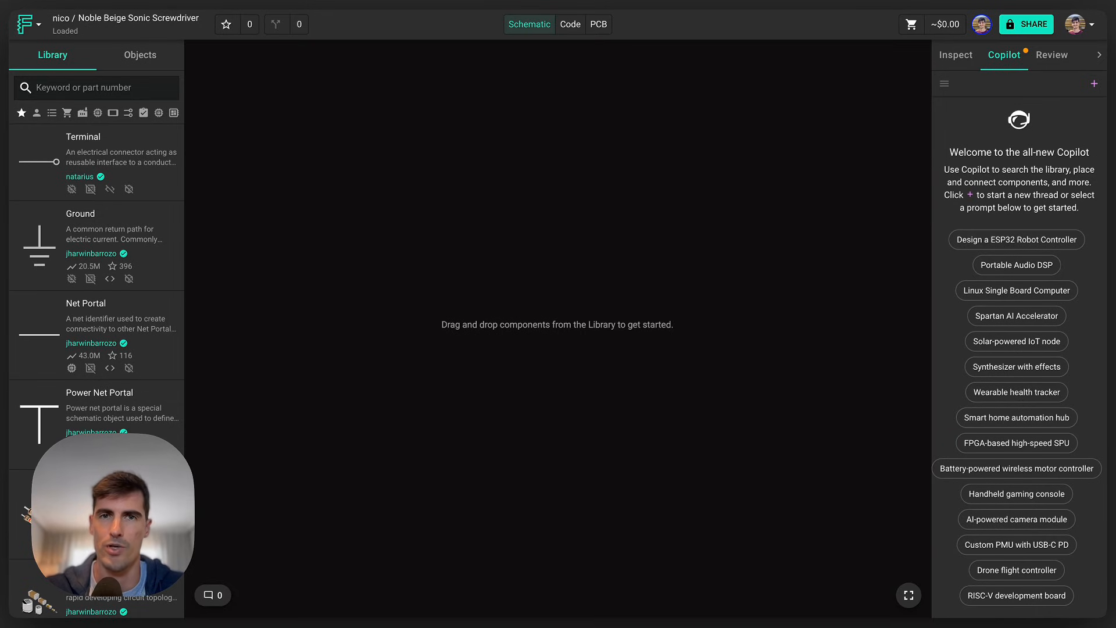
{"action": "mouse_move", "coordinate": [975, 214]}
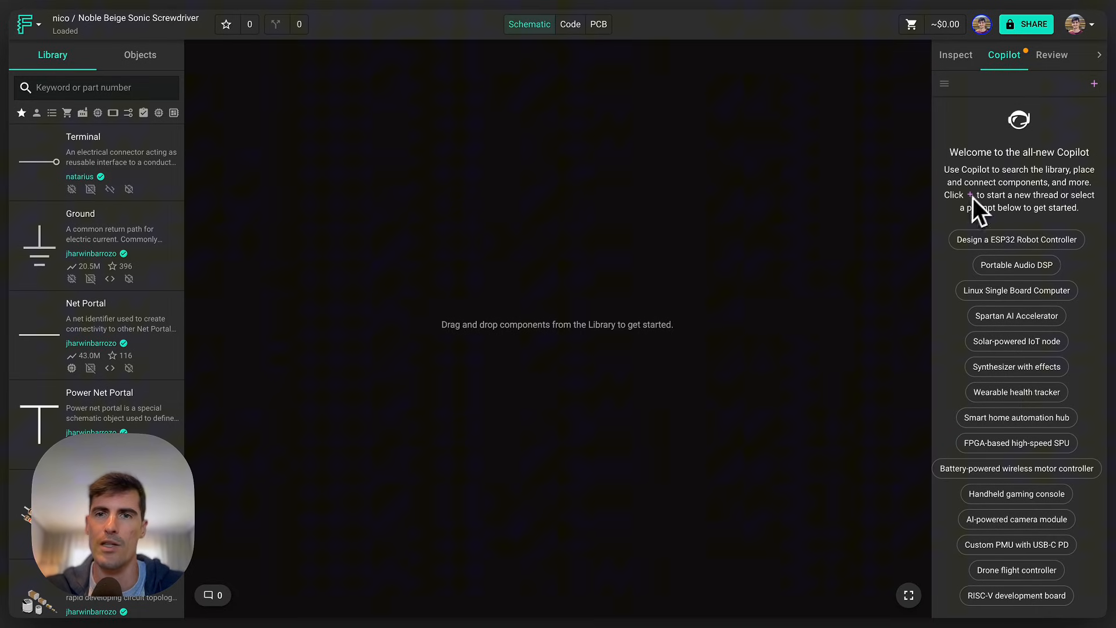
{"action": "mouse_move", "coordinate": [940, 245]}
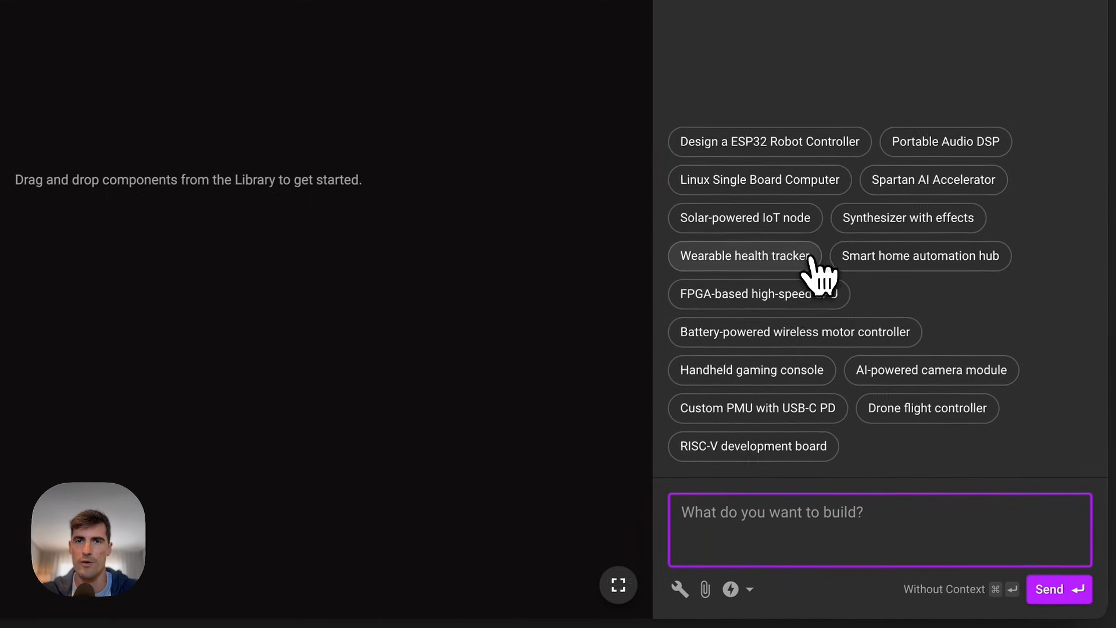
- Create the new empty project Glad Silver Transporter from the Flux menu
{"action": "left_click", "coordinate": [731, 590]}
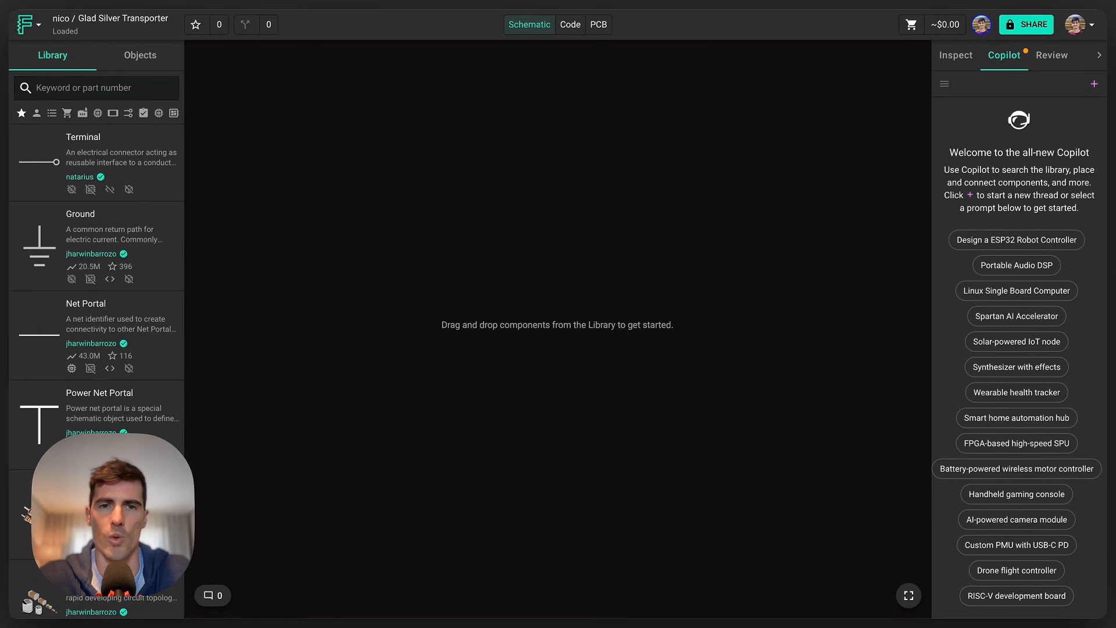
{"action": "mouse_move", "coordinate": [961, 139]}
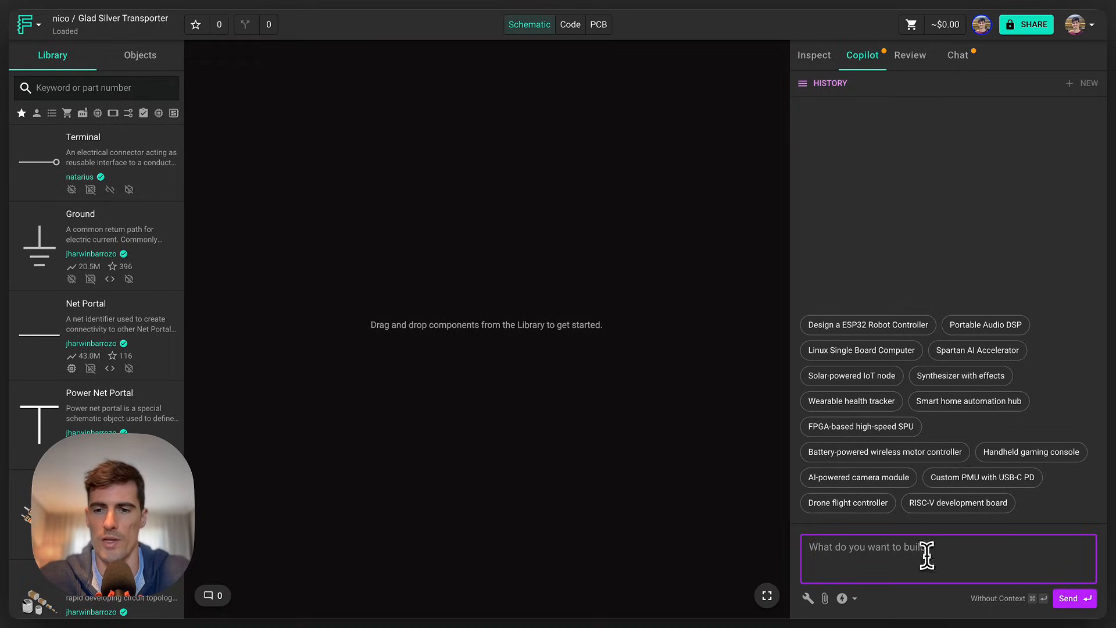
- Request an ESP32 sensor module from Copilot, choosing the BME280 over I2C and a bill of materials
{"action": "left_click", "coordinate": [1073, 598]}
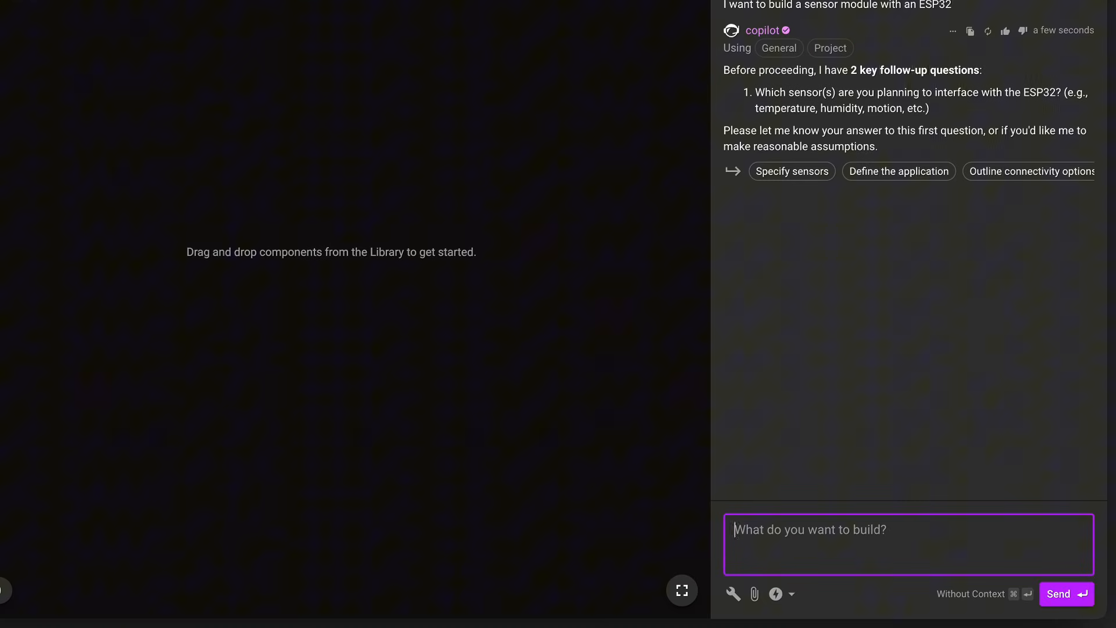
{"action": "left_click", "coordinate": [792, 171]}
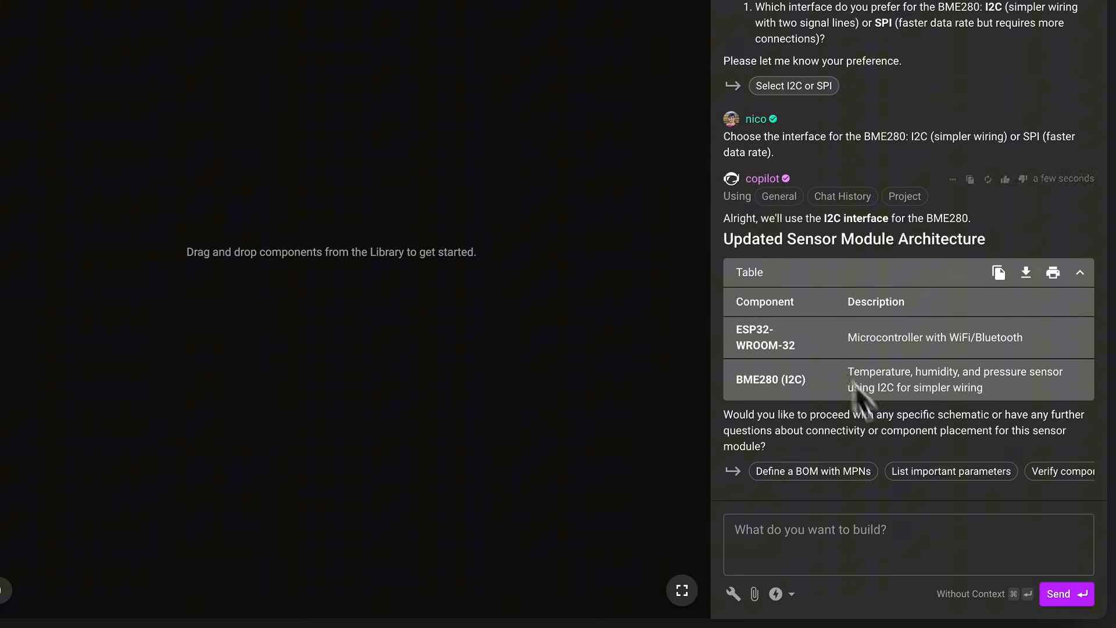
{"action": "left_click", "coordinate": [813, 471]}
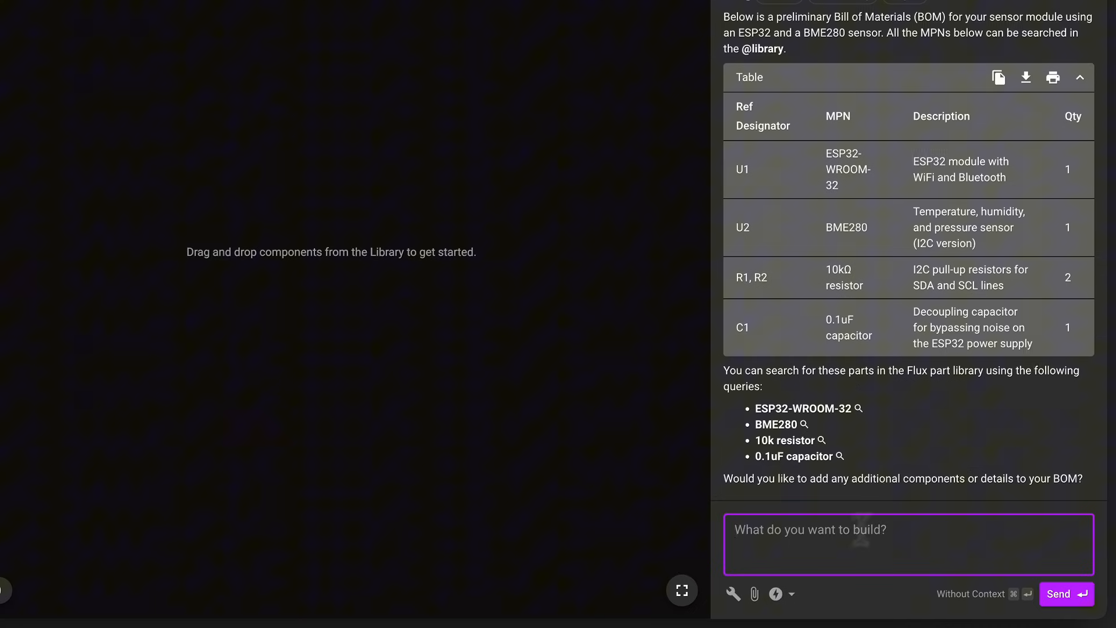
- Apply Copilot's changes to place the ESP32-WROOM-32 and BME280 on the schematic
{"action": "scroll", "scroll_direction": "down", "scroll_amount": 3}
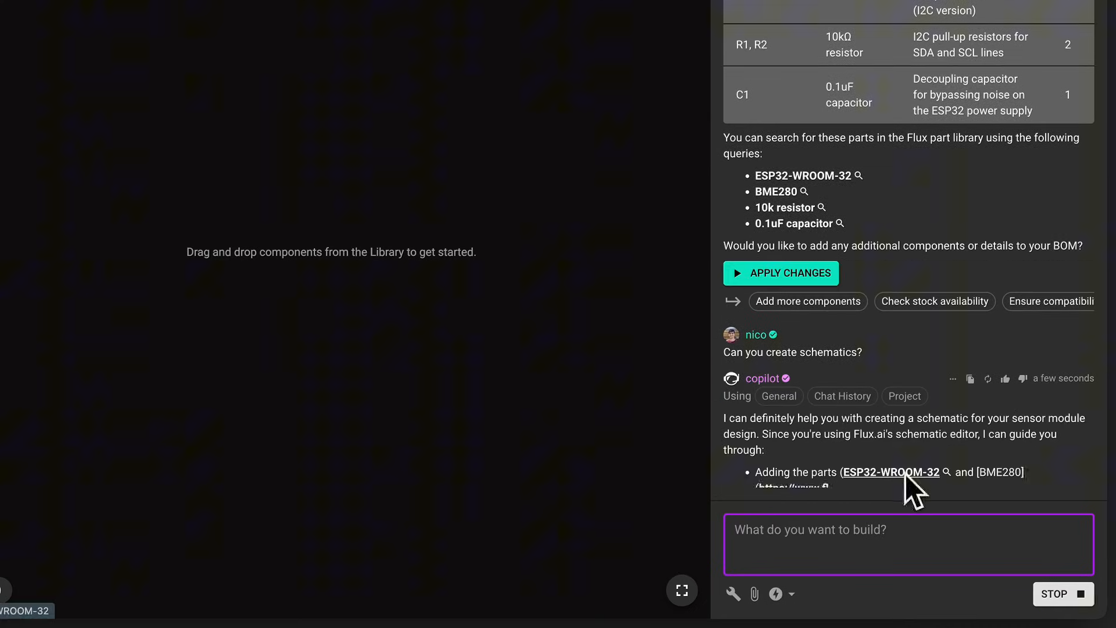
{"action": "scroll", "scroll_direction": "down", "scroll_amount": 3}
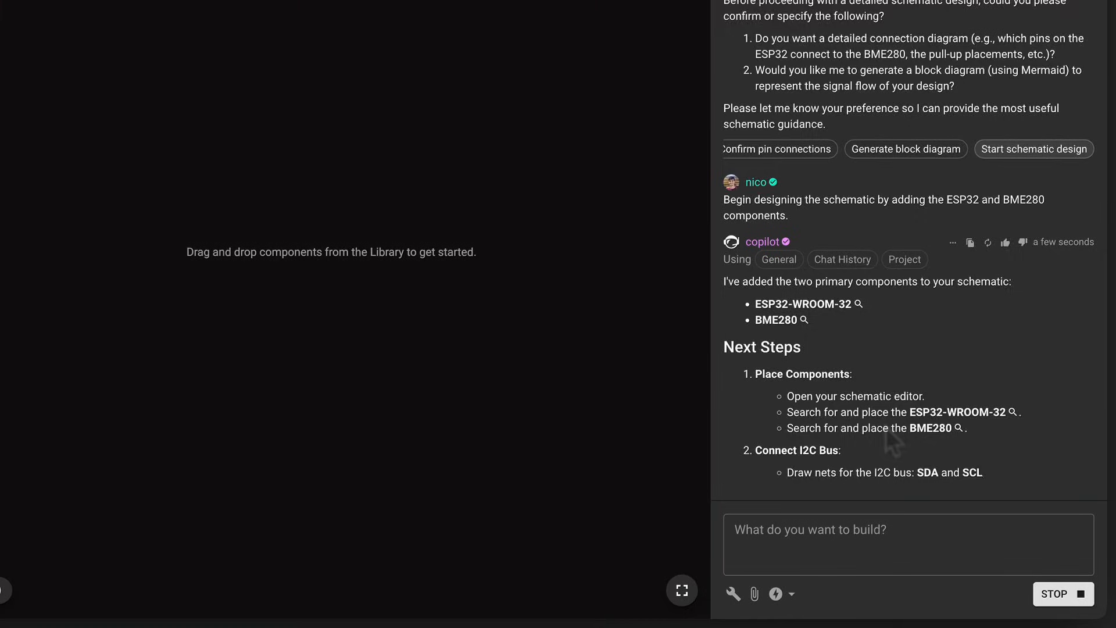
{"action": "scroll", "scroll_direction": "down", "scroll_amount": 3}
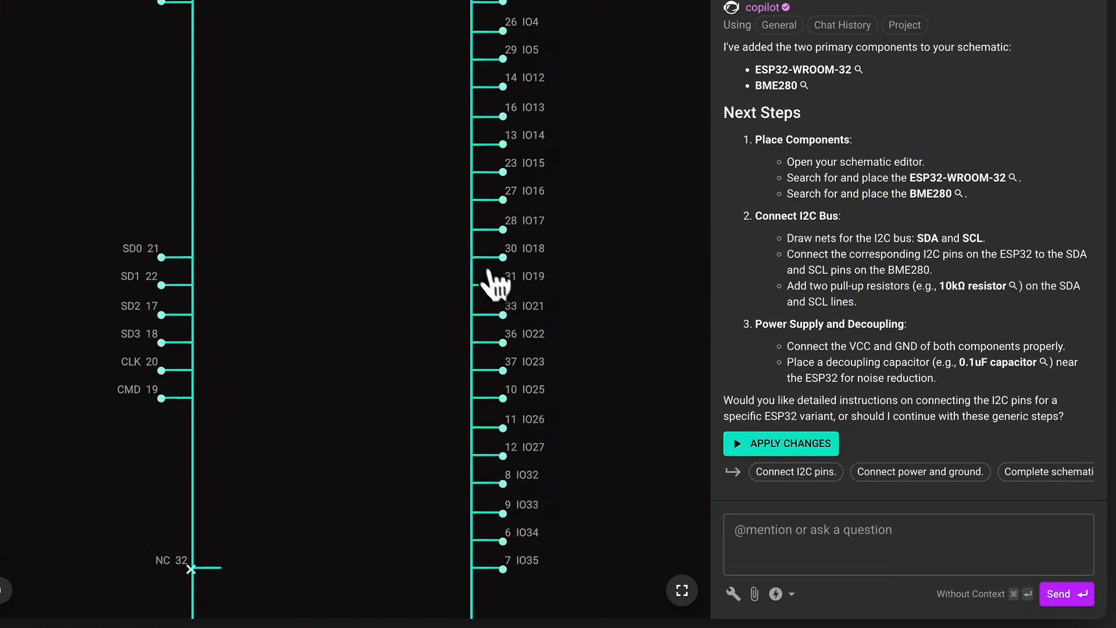
{"action": "left_click", "coordinate": [780, 443]}
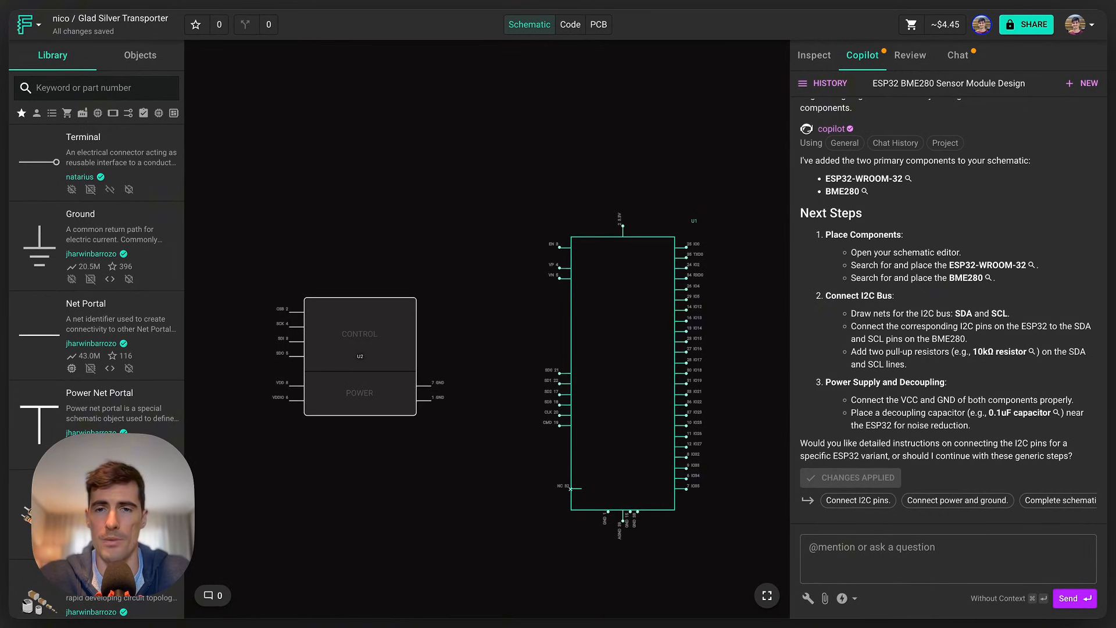
{"action": "mouse_move", "coordinate": [1033, 470]}
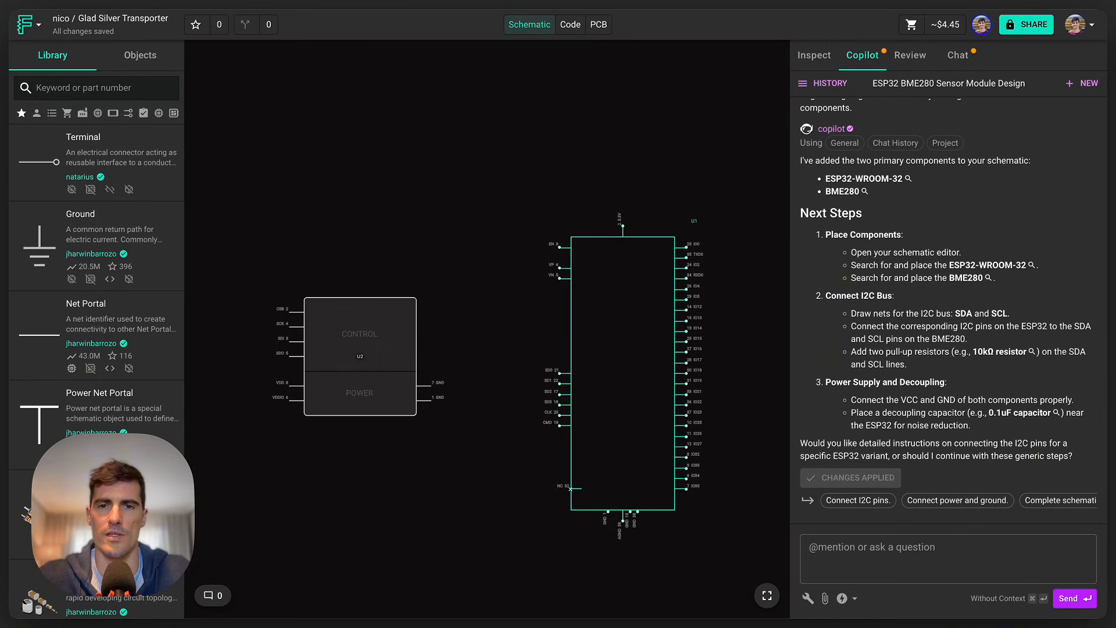
{"action": "left_click", "coordinate": [1068, 598]}
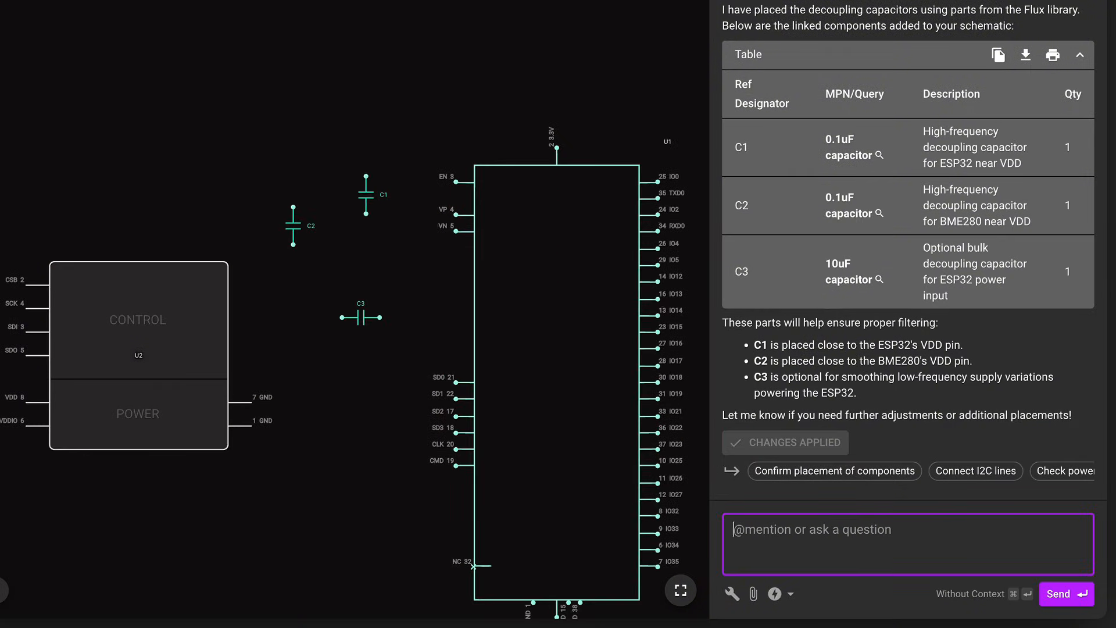
- Ask Copilot for the values needed for each decoupling capacitor C1, C2 and C3
{"action": "type", "text": "Now add the values needed for eac"}
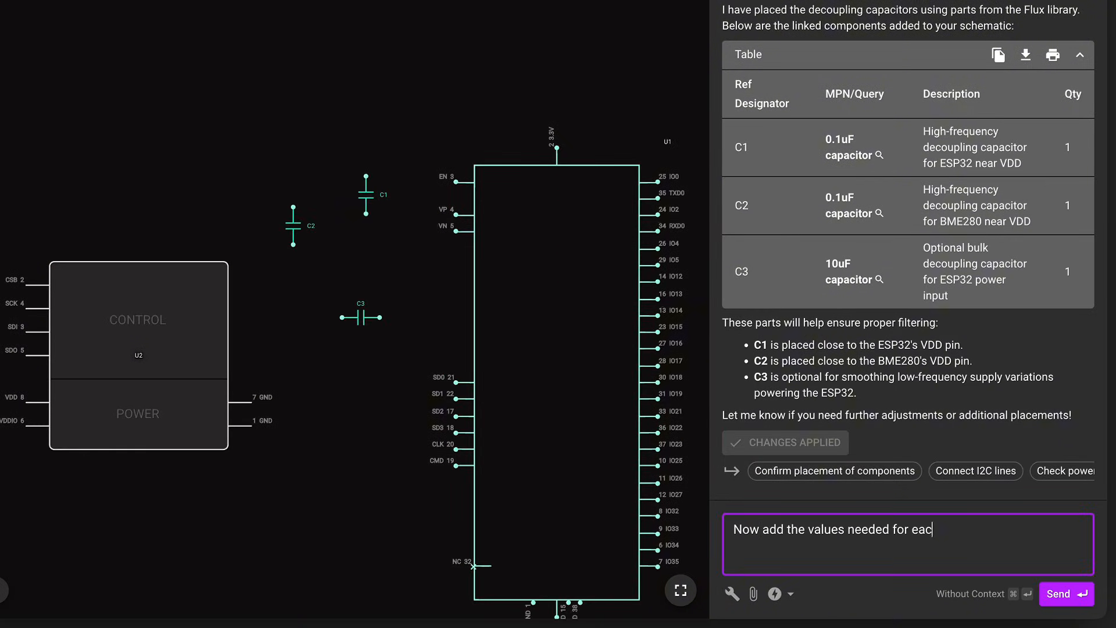
{"action": "left_click", "coordinate": [1067, 593]}
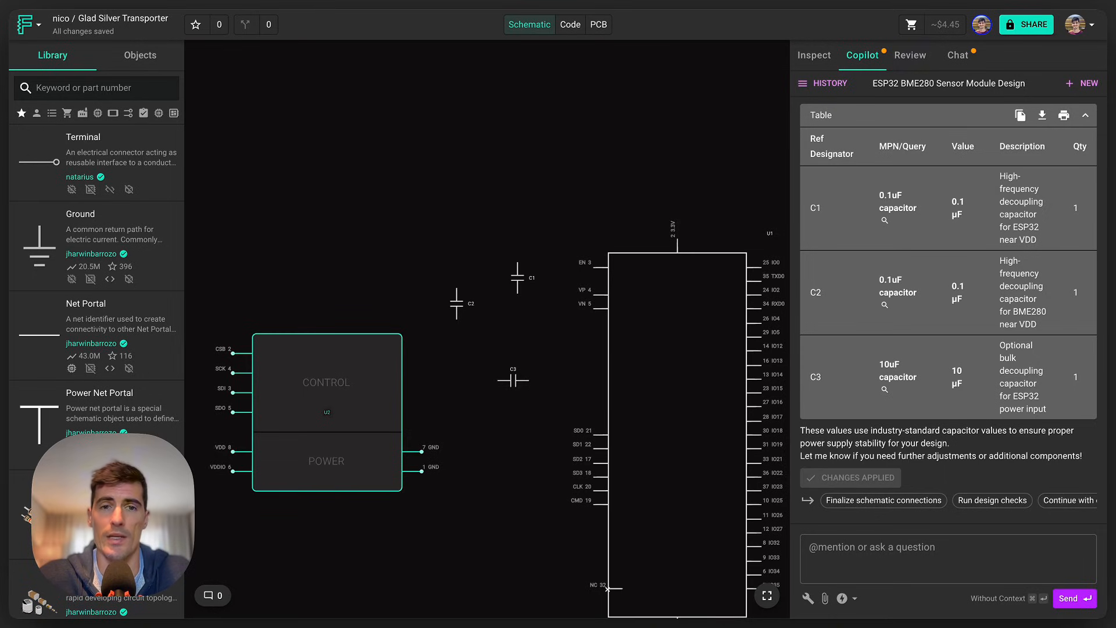
- Have Copilot replace U2 with a higher-resolution BME680 and apply it to the schematic
{"action": "left_click", "coordinate": [948, 558]}
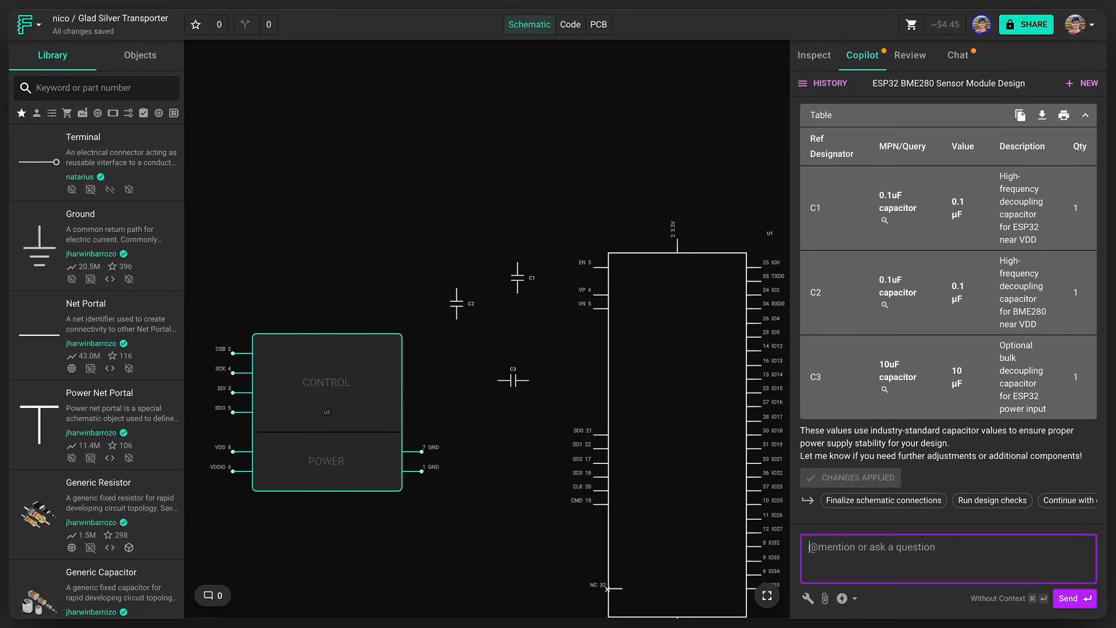
{"action": "type", "text": "Find me a replacement for @u2"}
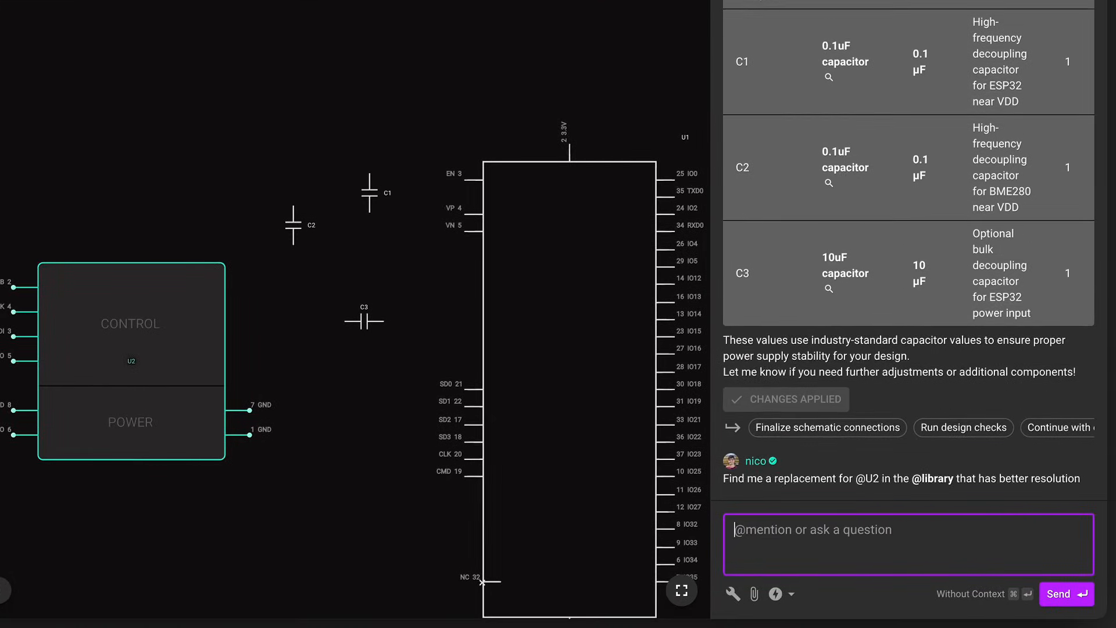
{"action": "left_click", "coordinate": [1066, 593]}
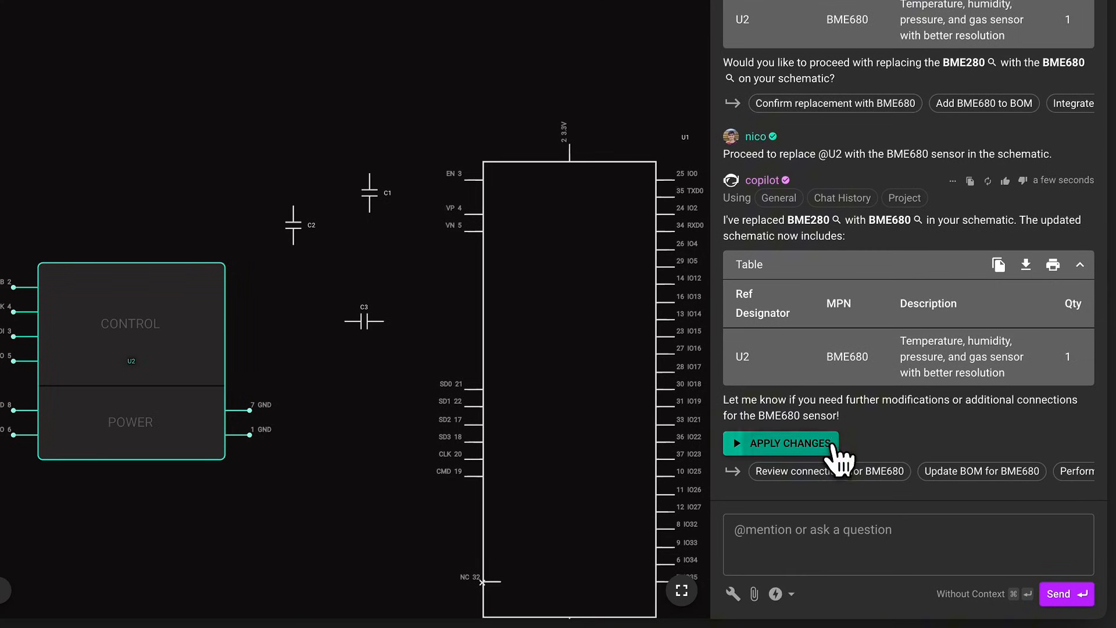
{"action": "left_click", "coordinate": [782, 443]}
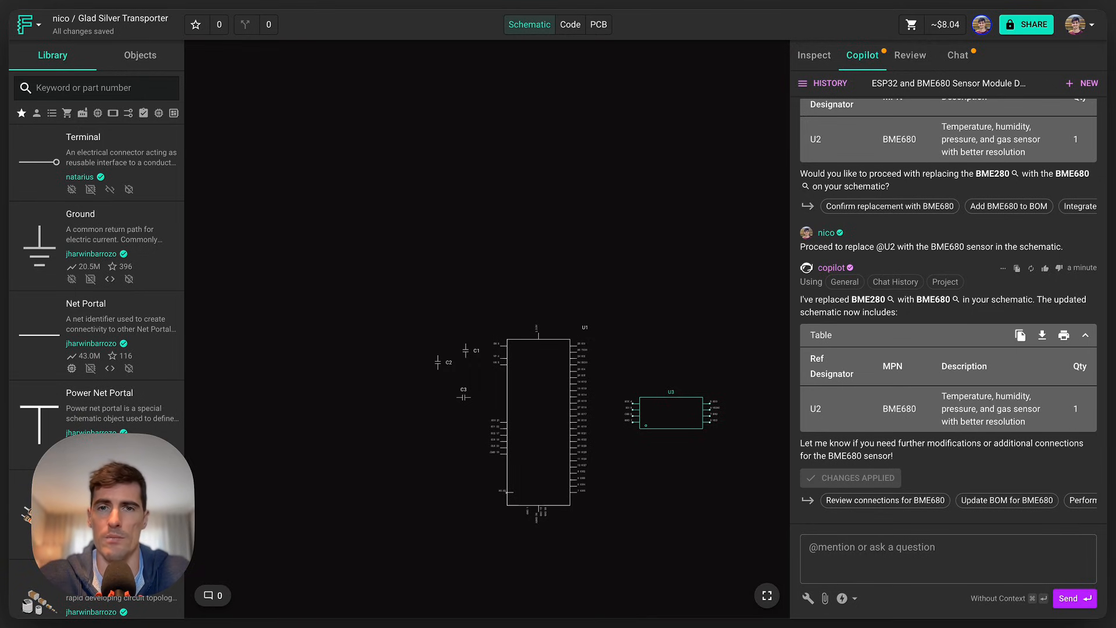
- Have Copilot connect U1 with U3 and apply the I2C, power and ground nets
{"action": "type", "text": "Can you connect @U1 wit"}
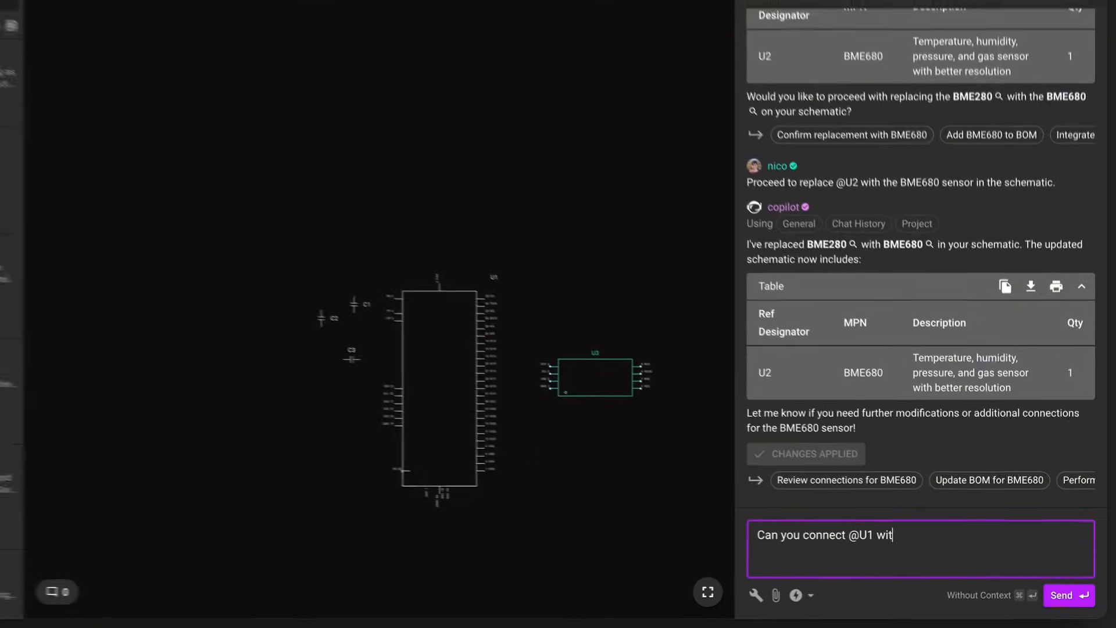
{"action": "left_click", "coordinate": [1067, 595]}
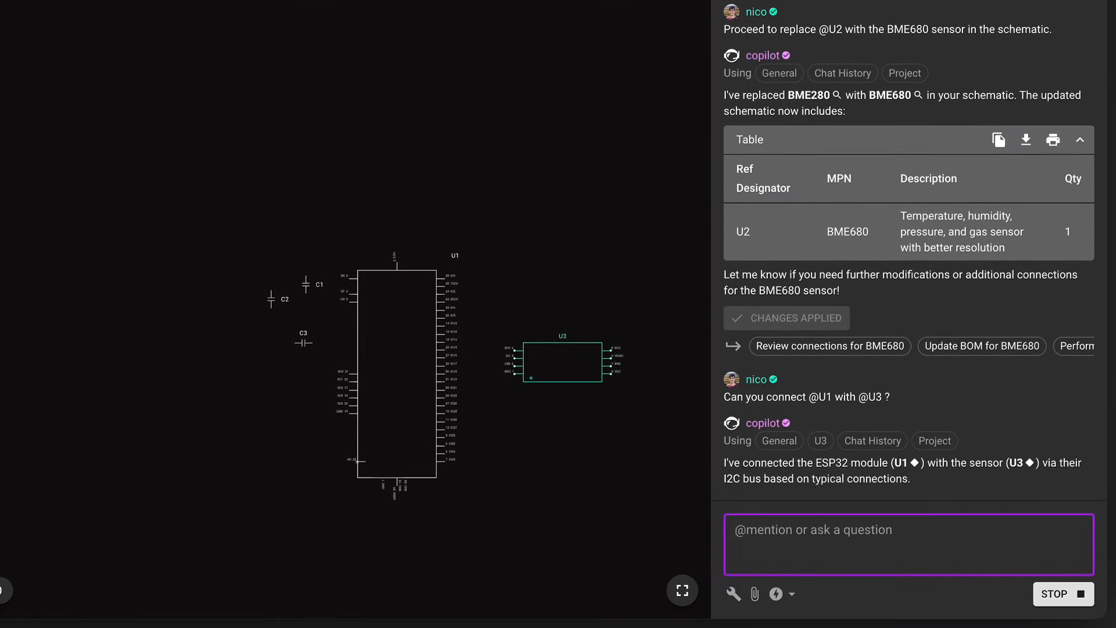
{"action": "scroll", "scroll_direction": "down", "scroll_amount": 3}
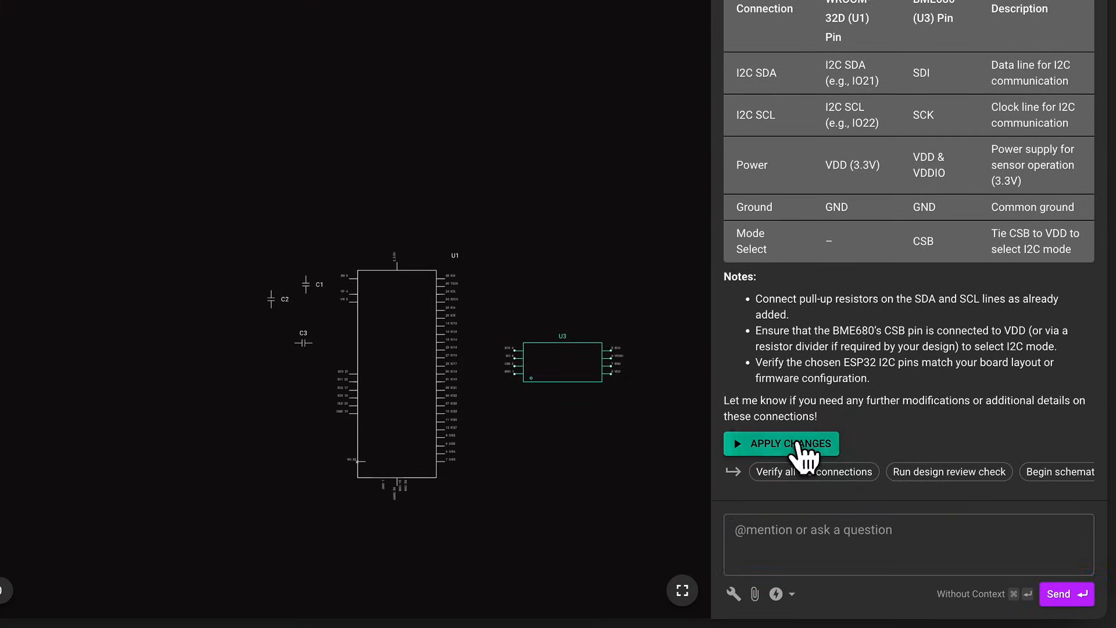
{"action": "left_click", "coordinate": [781, 443]}
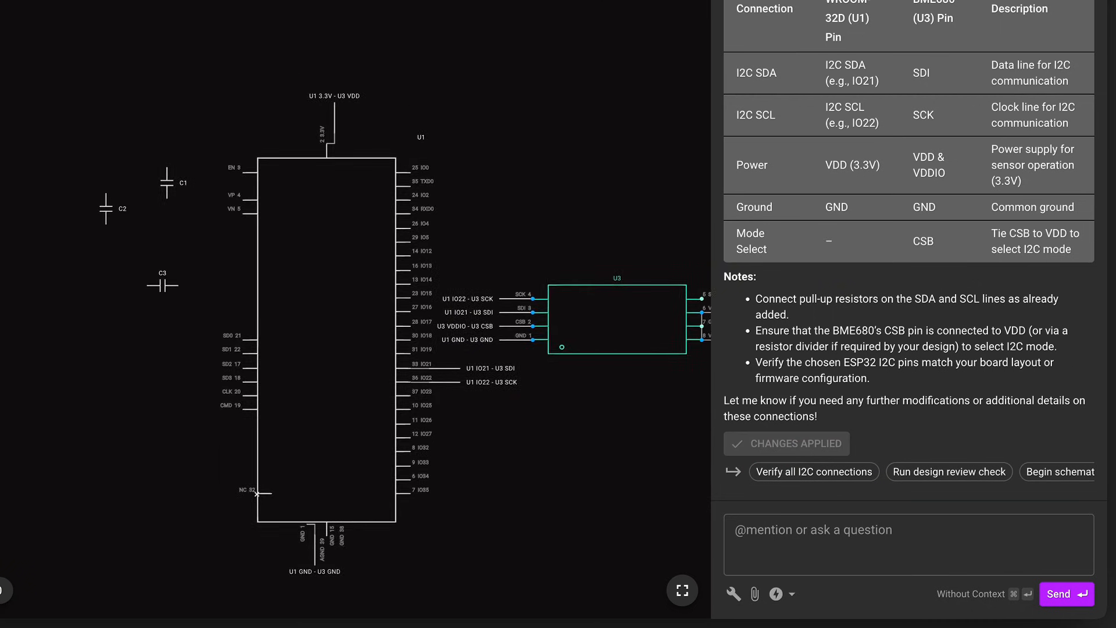